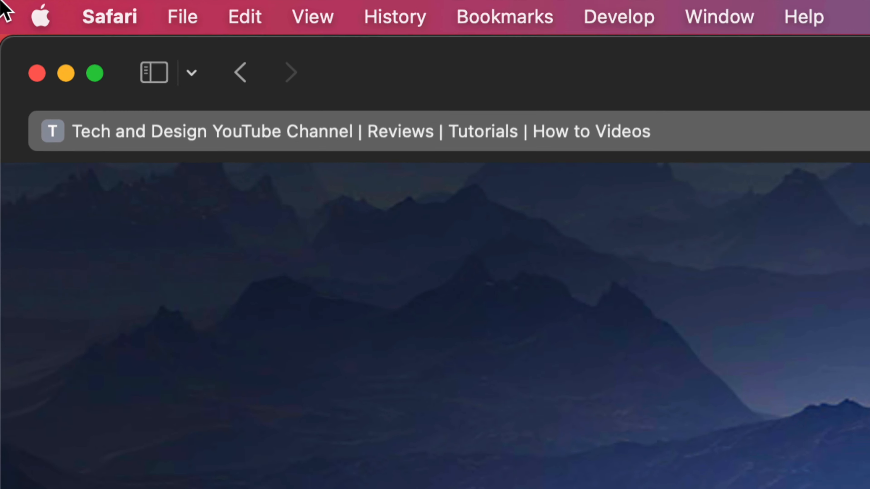
Reveal the Apple menu showing App Store has 4 updates waiting
left_click(39, 16)
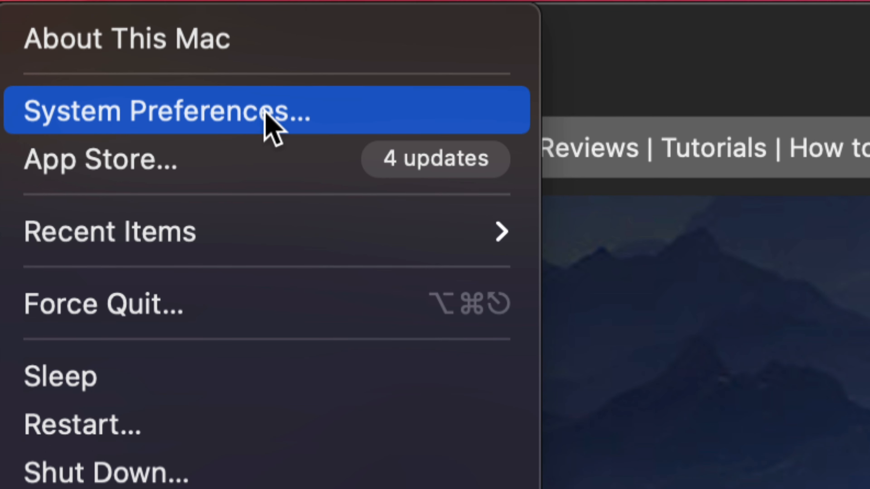
mouse_move(230, 166)
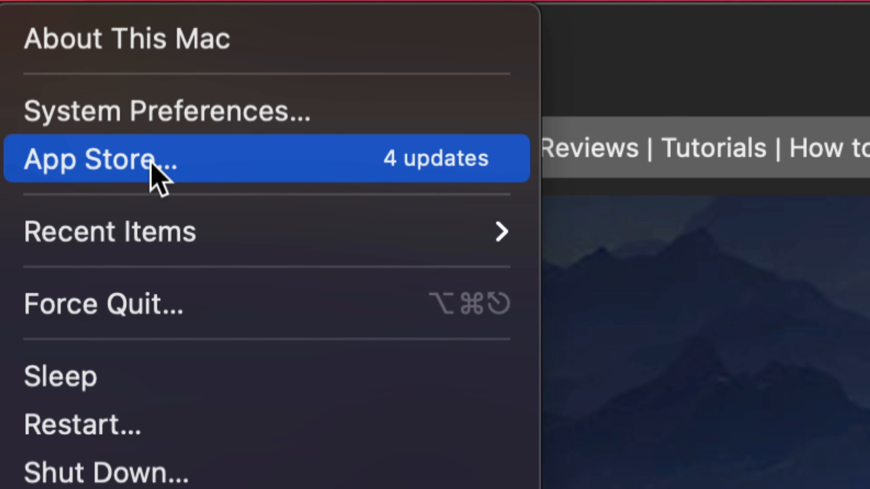
Go to App Store Updates and start updating Compressor, Final Cut Pro, GarageBand and OneDrive
left_click(100, 159)
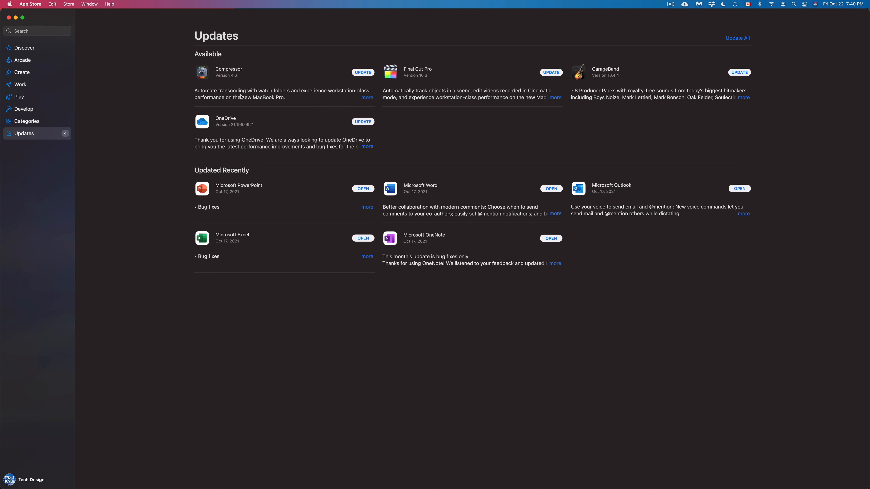
mouse_move(432, 58)
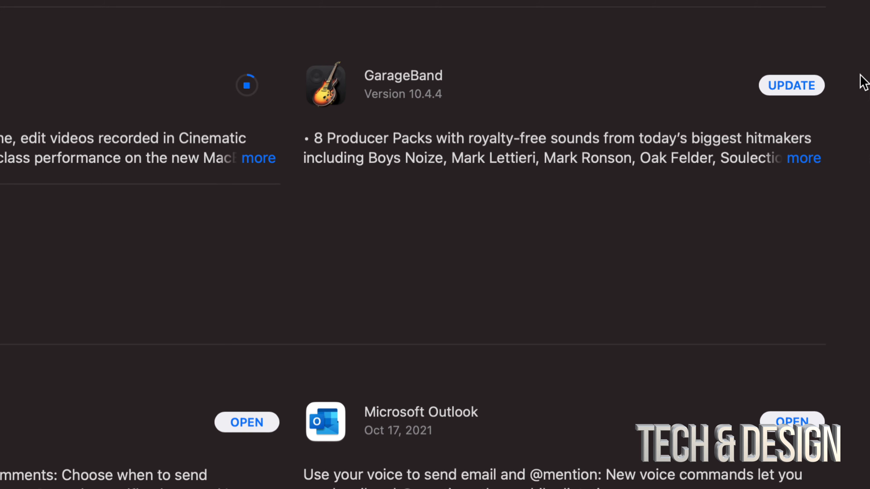
left_click(791, 84)
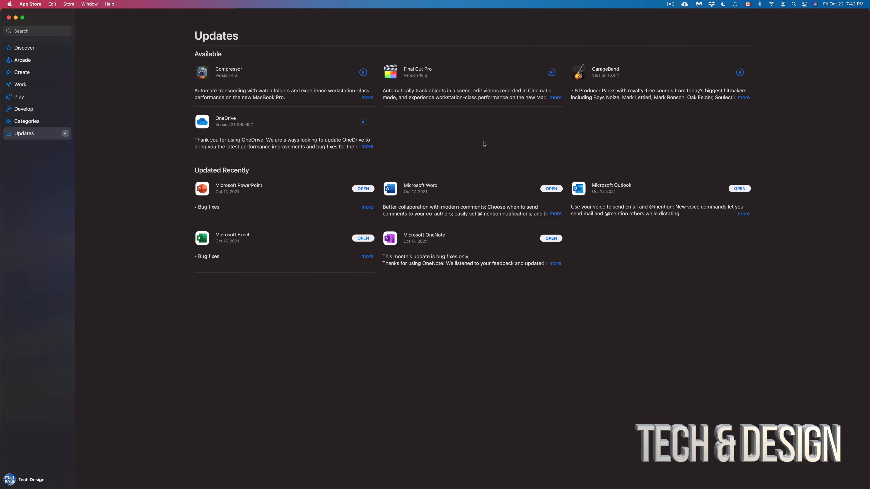
mouse_move(450, 111)
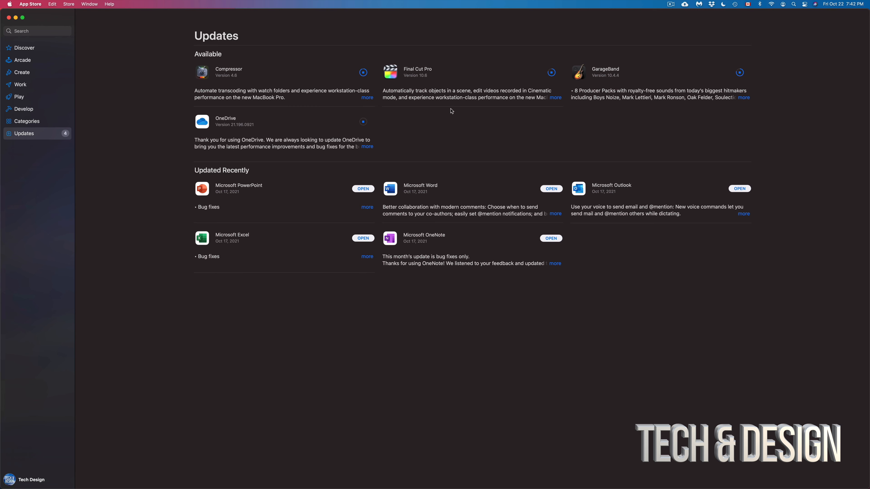
mouse_move(272, 171)
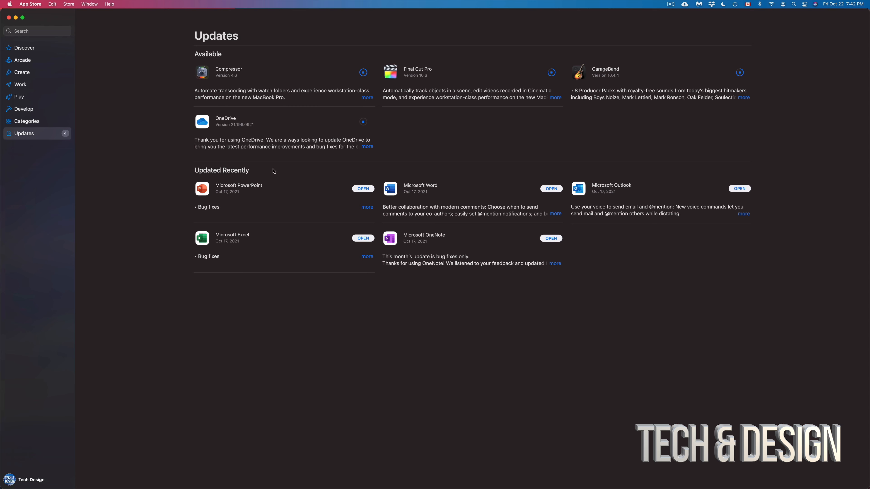
mouse_move(271, 78)
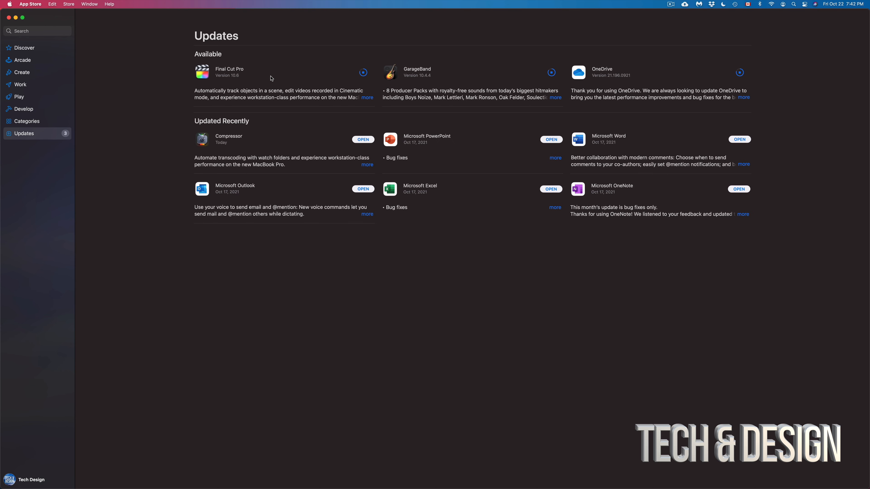
mouse_move(253, 130)
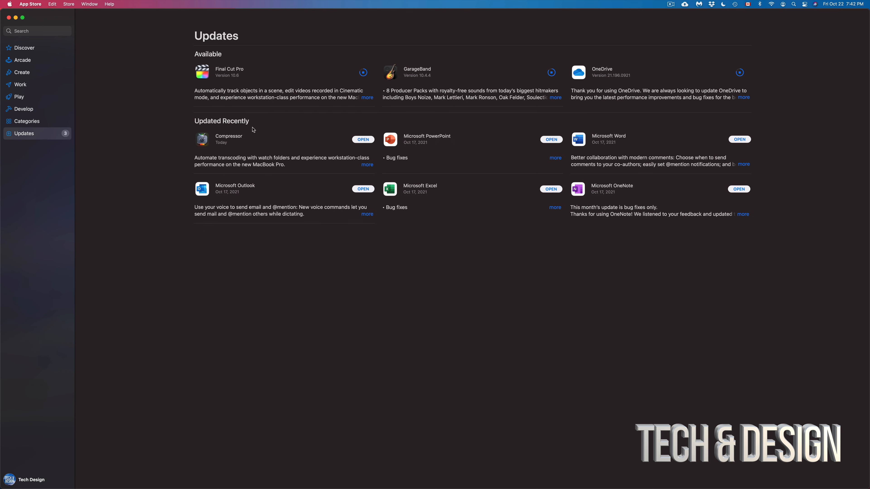
mouse_move(361, 113)
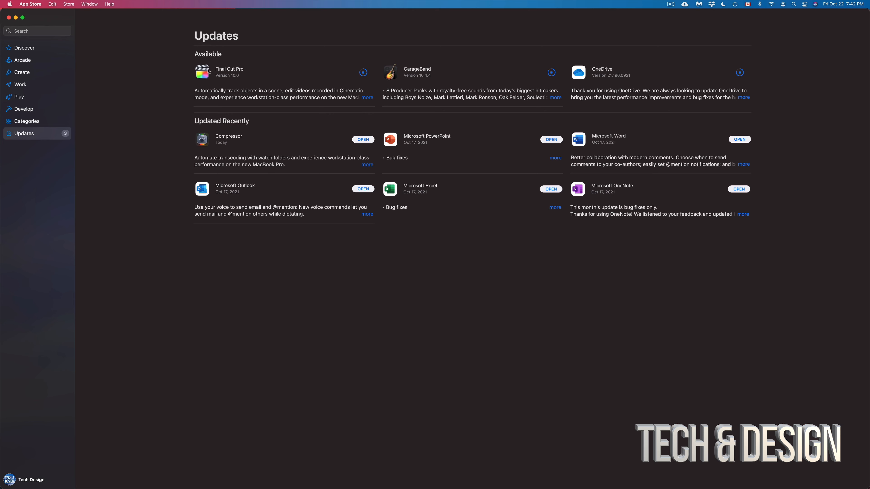
mouse_move(666, 78)
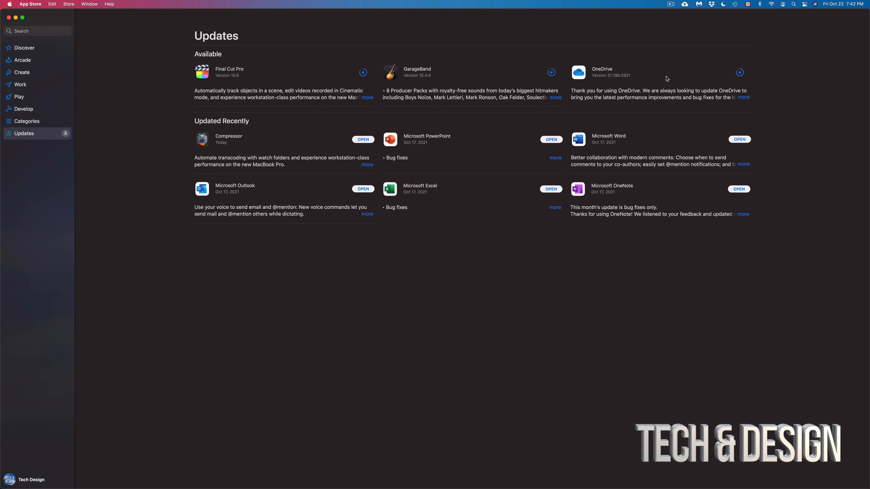
mouse_move(469, 82)
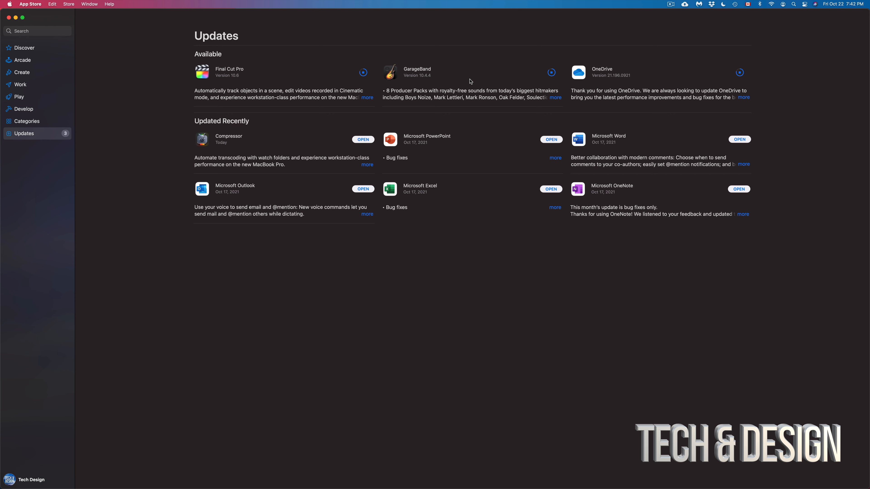
mouse_move(471, 81)
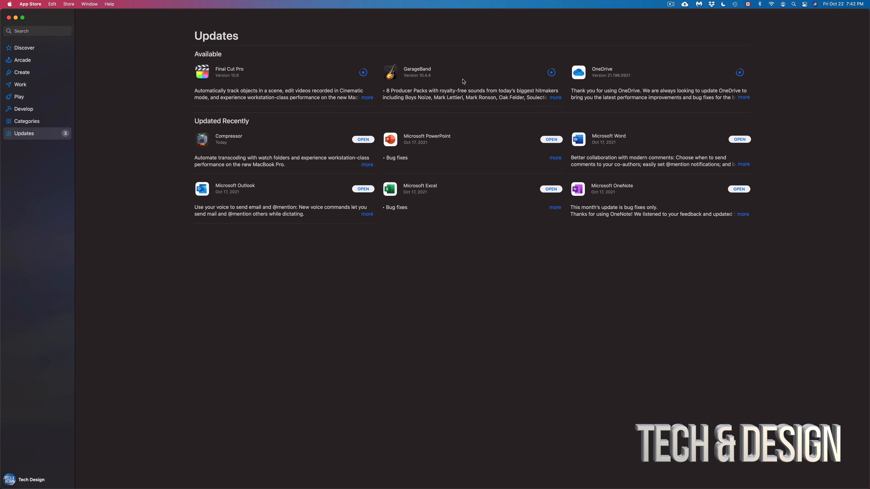
Read and close Final Cut Pro's release notes, then launch Compressor from Updated Recently
left_click(366, 98)
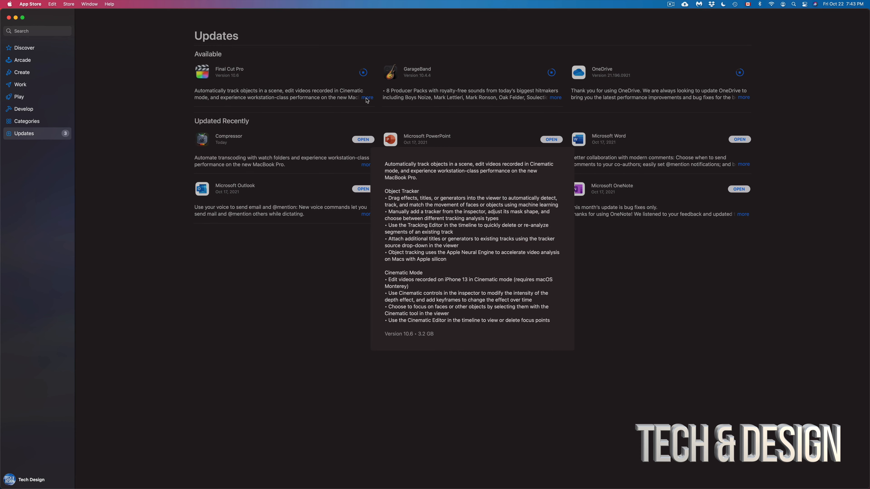
mouse_move(507, 291)
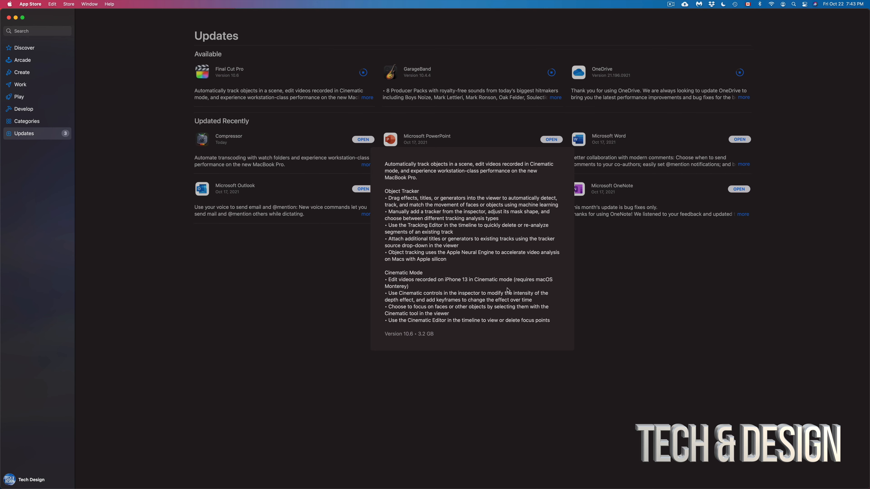
mouse_move(574, 292)
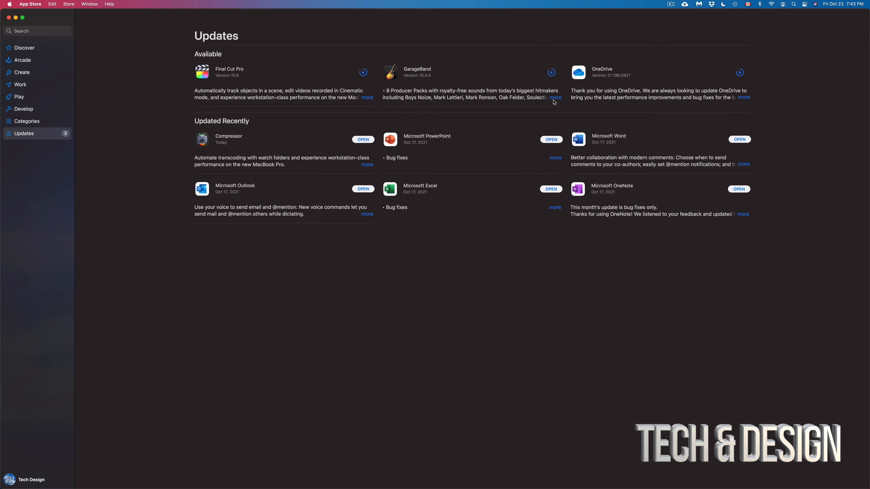
left_click(555, 97)
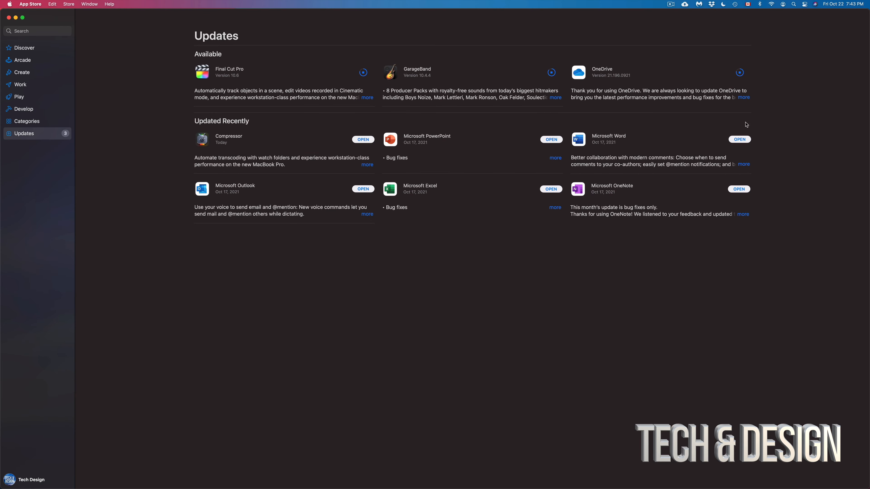
left_click(743, 97)
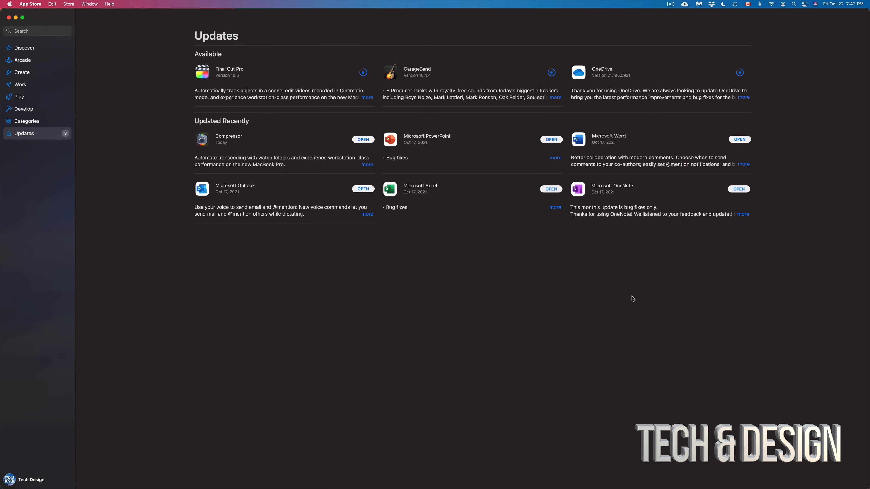
mouse_move(736, 79)
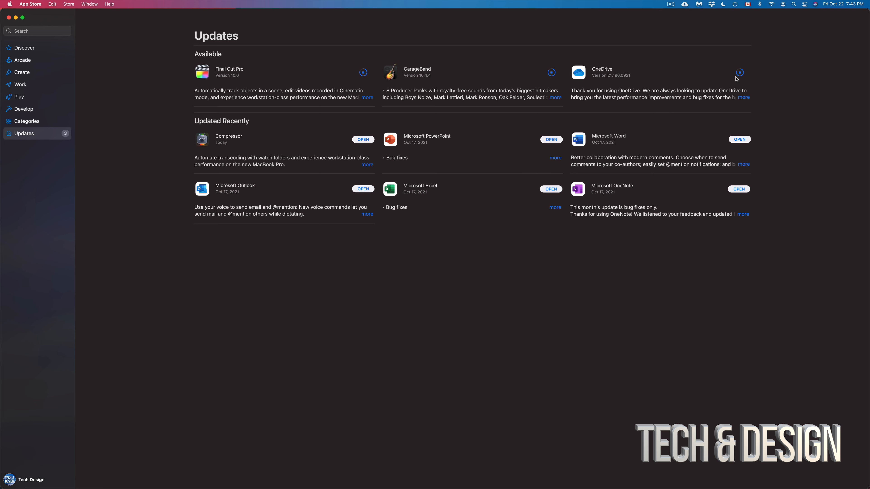
mouse_move(591, 89)
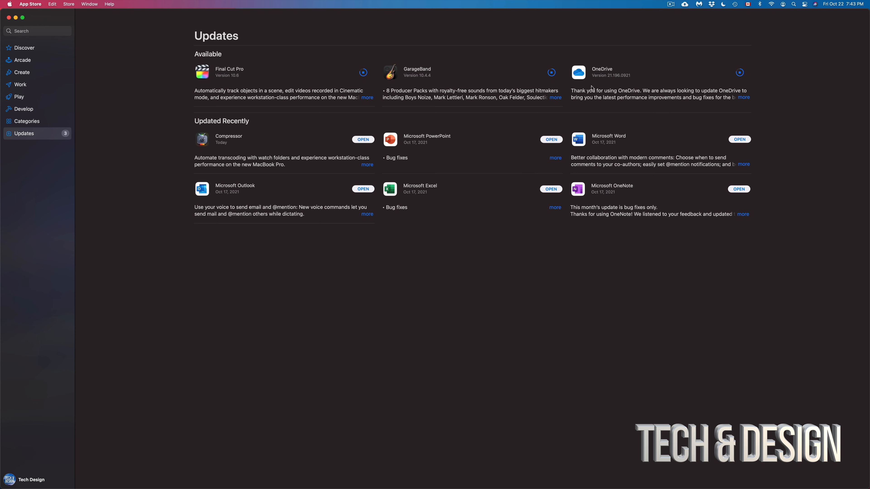
mouse_move(625, 87)
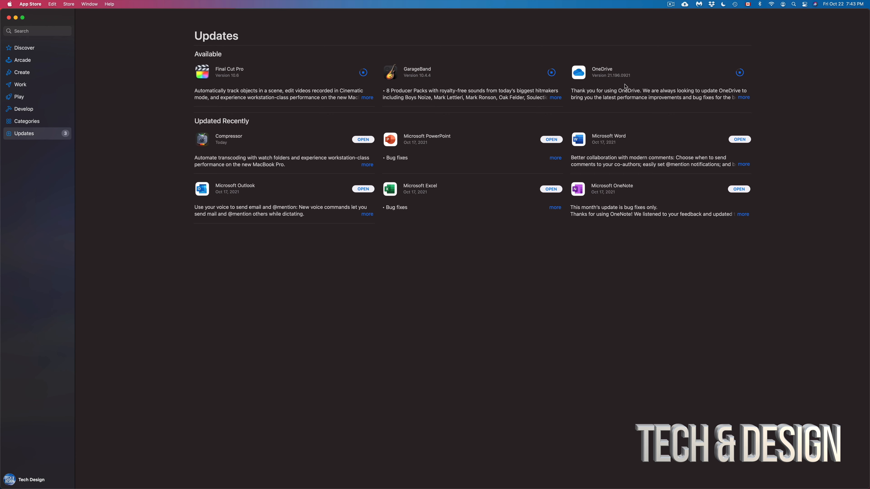
mouse_move(397, 148)
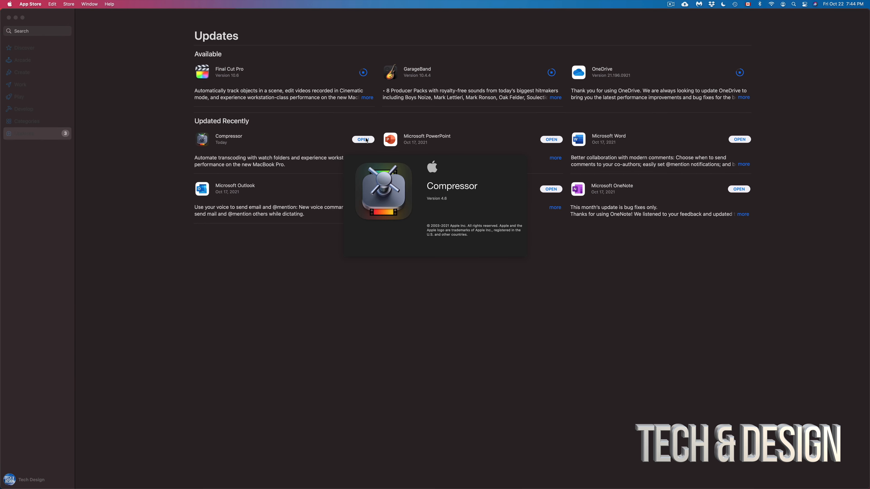
Launch the updated Compressor and dismiss its What's New introduction
left_click(363, 139)
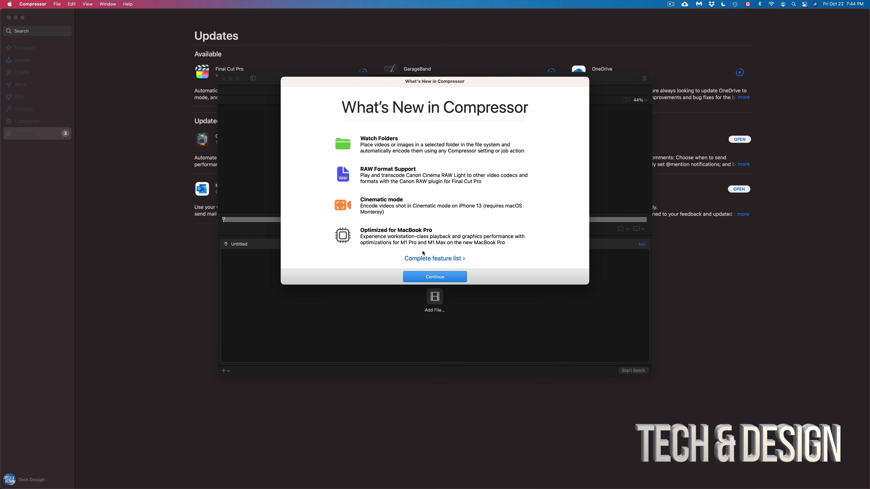
mouse_move(365, 152)
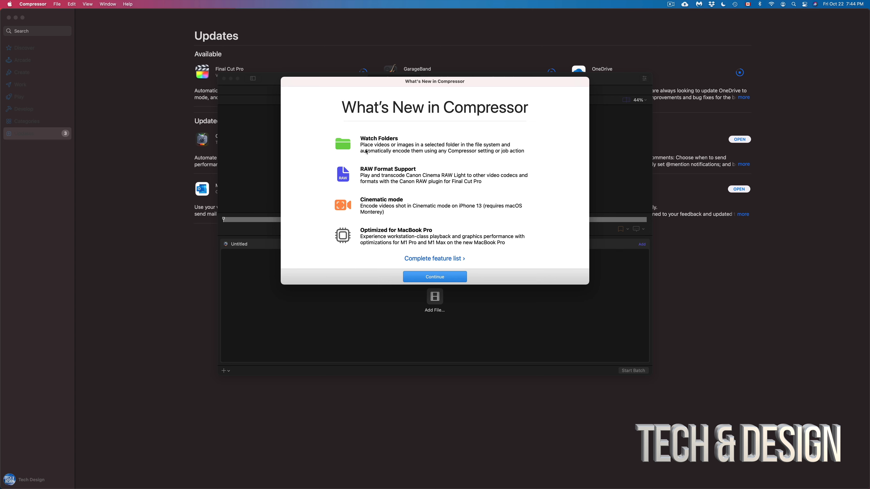
mouse_move(420, 171)
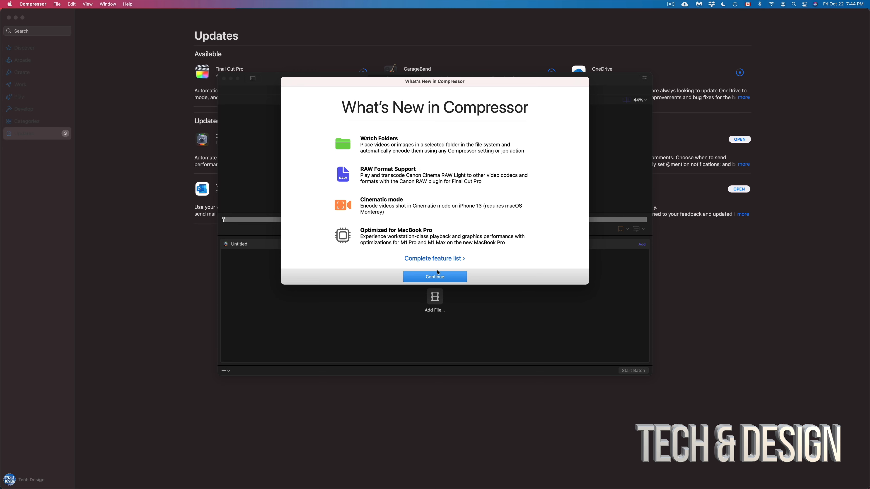
left_click(435, 277)
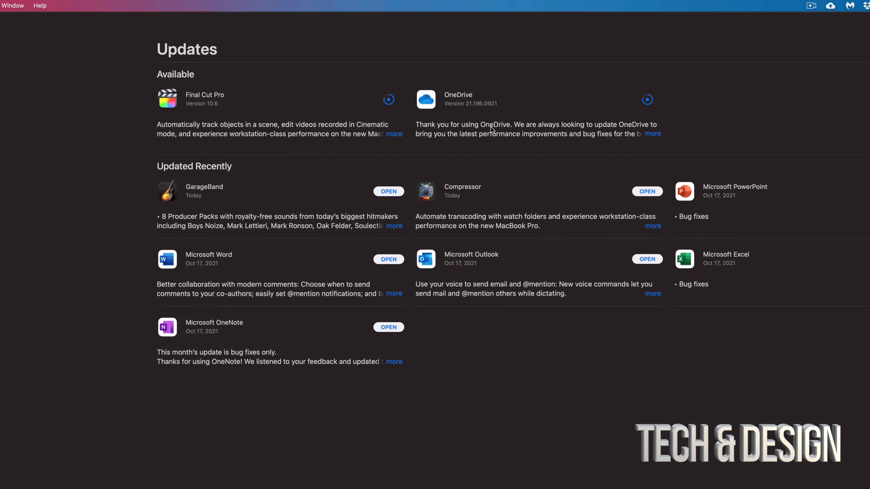
Launch the freshly updated GarageBand from Updated Recently
left_click(388, 191)
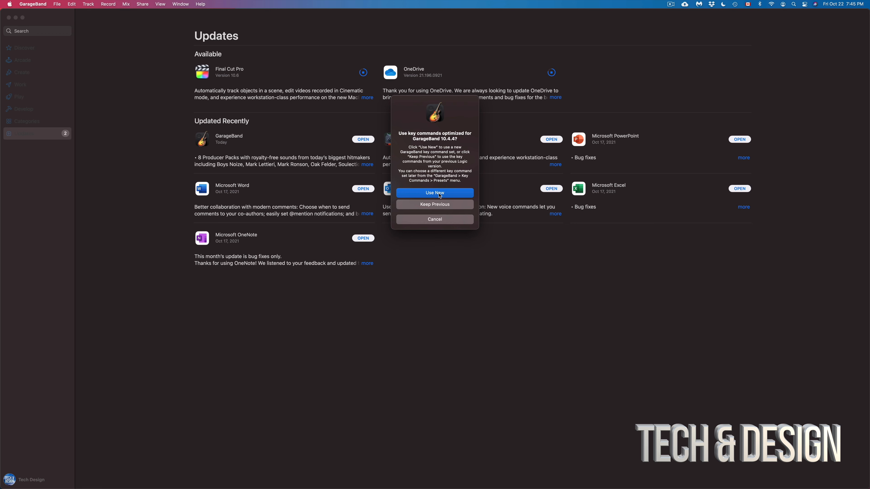
Adopt GarageBand's new key command set, dismiss What's New, and quit without a project
left_click(435, 193)
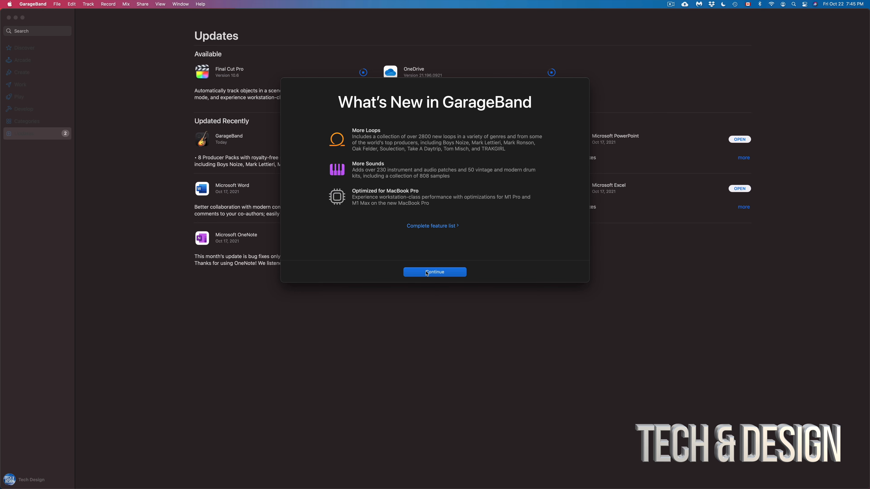
left_click(434, 272)
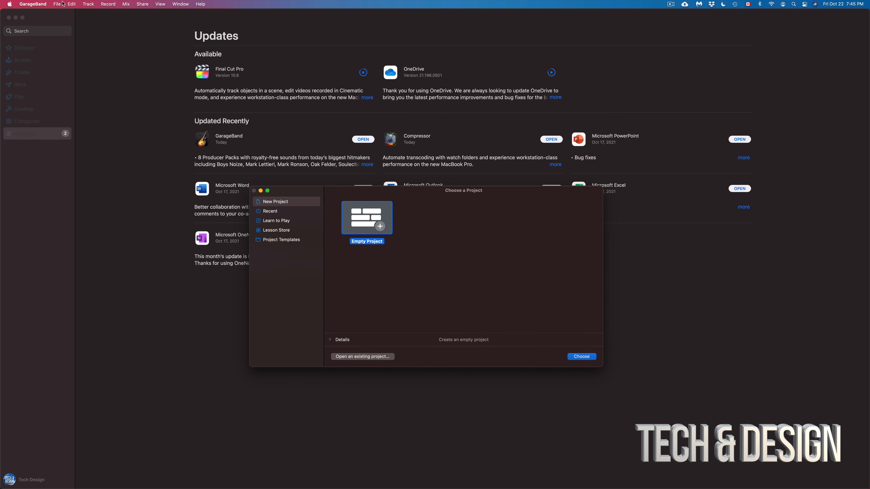
left_click(32, 4)
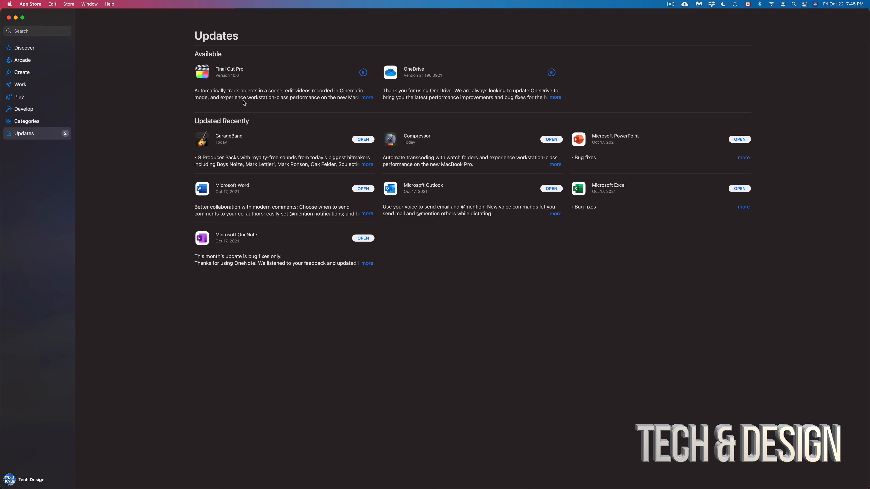
mouse_move(249, 114)
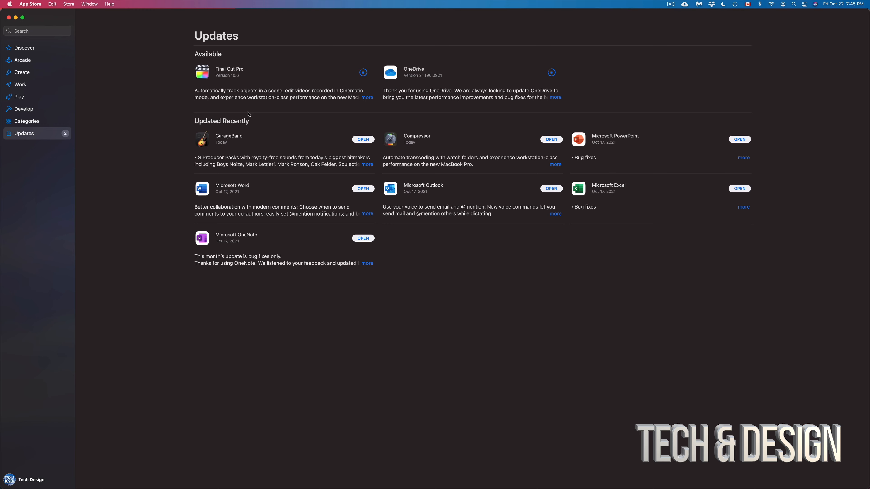
mouse_move(320, 23)
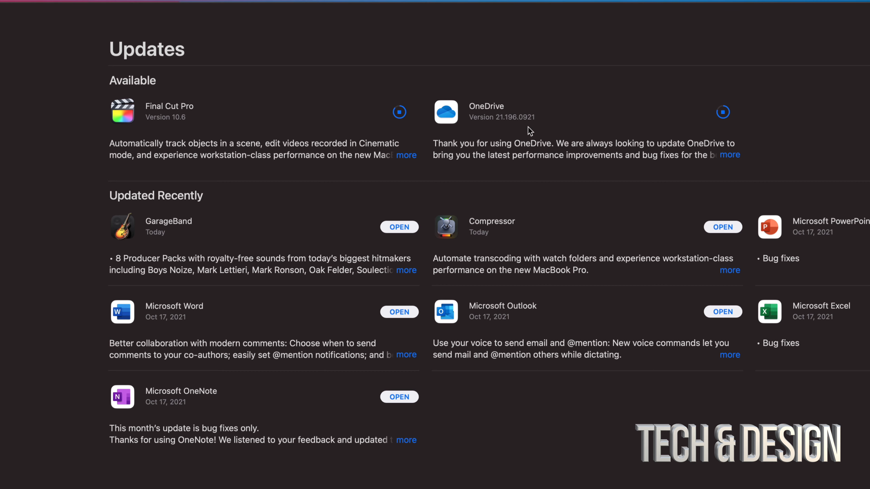
mouse_move(495, 135)
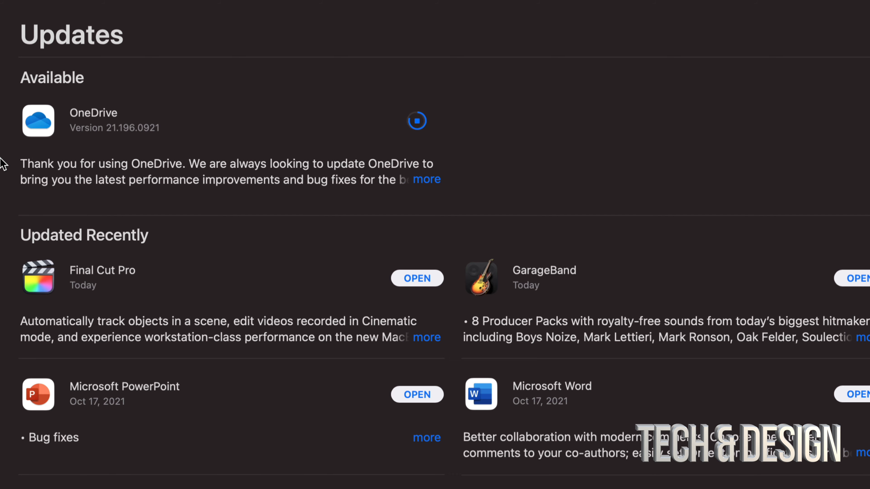
mouse_move(391, 293)
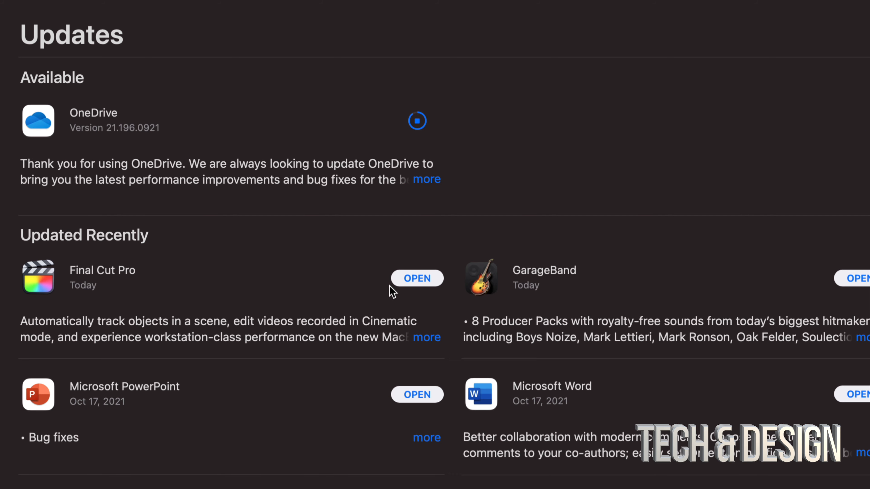
mouse_move(234, 173)
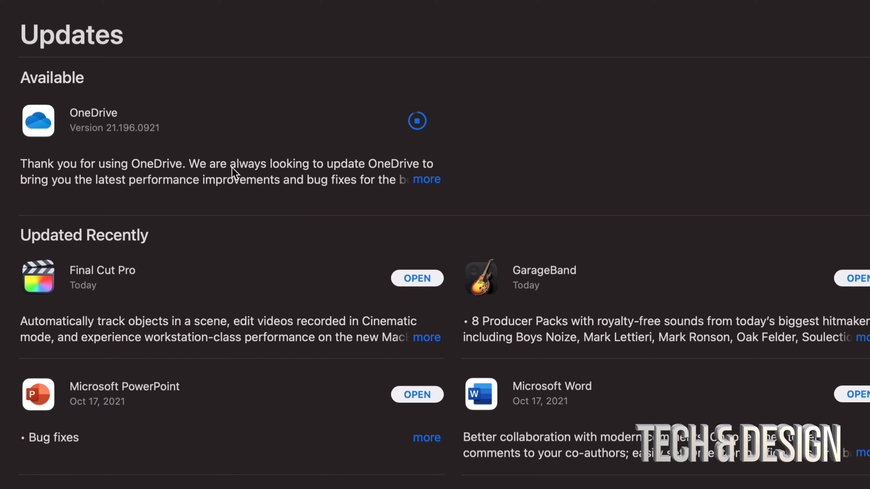
mouse_move(422, 262)
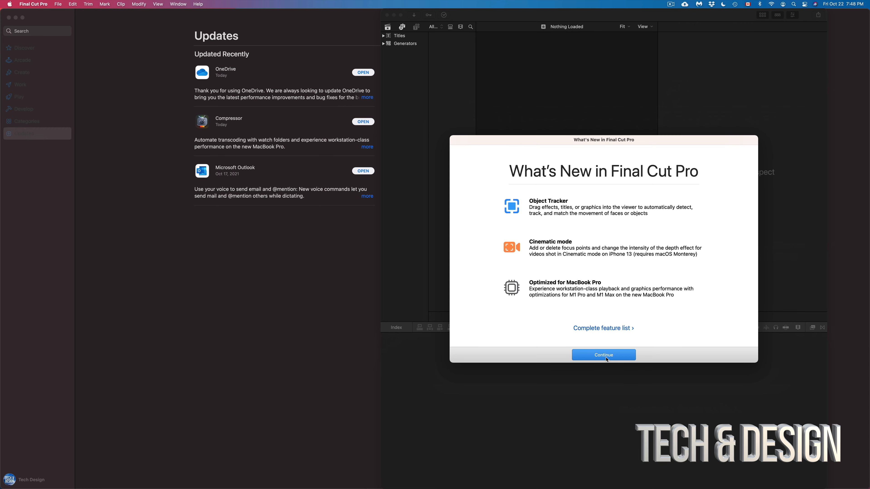
Dismiss Final Cut Pro's What's New and approve updating the Untitled library
left_click(603, 354)
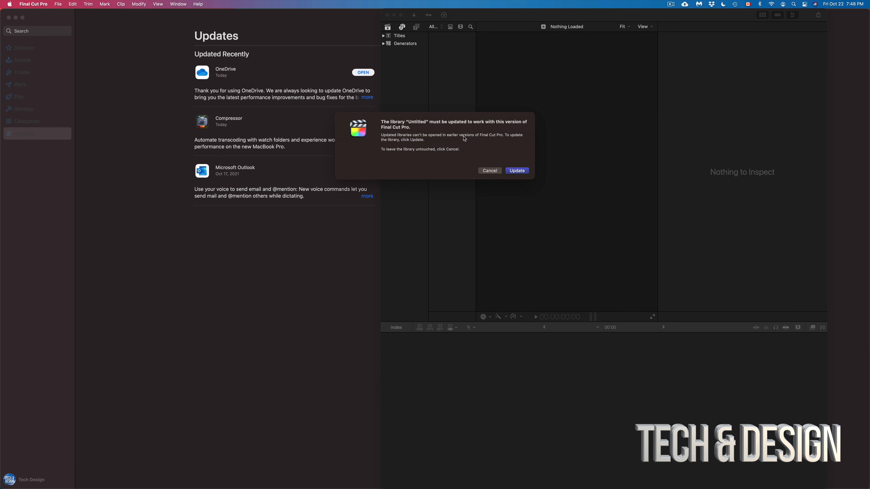
mouse_move(431, 124)
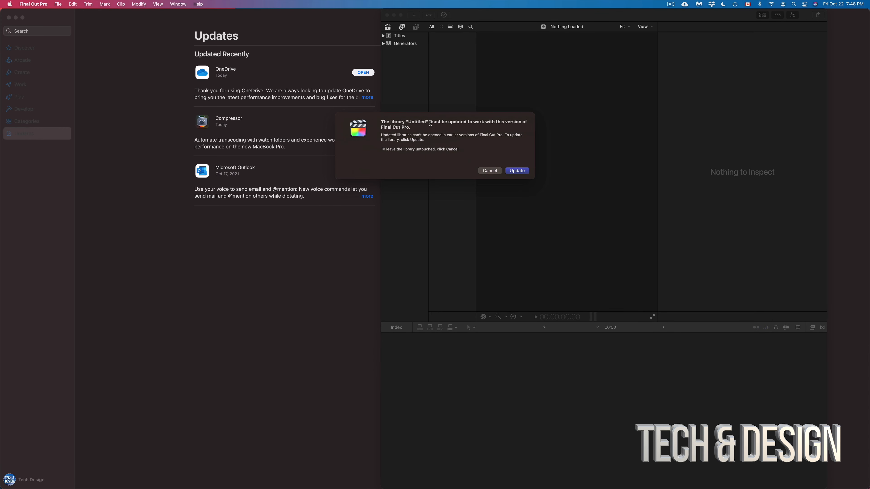
left_click(516, 170)
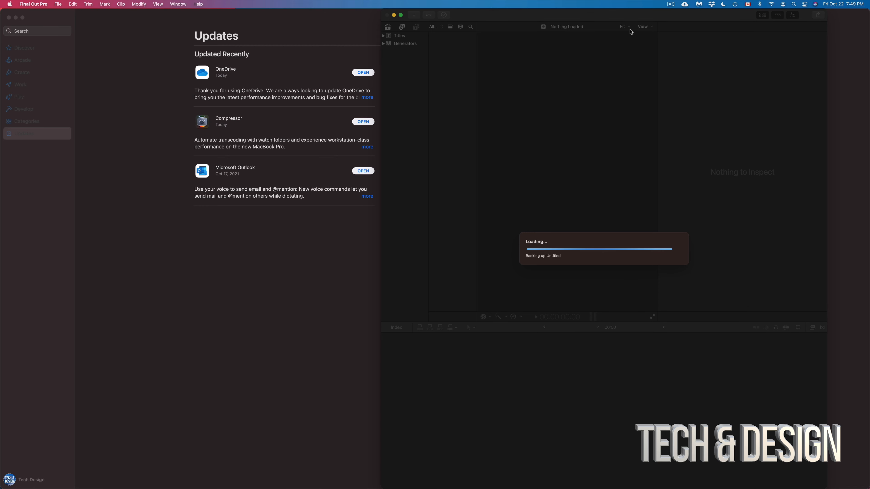
mouse_move(600, 266)
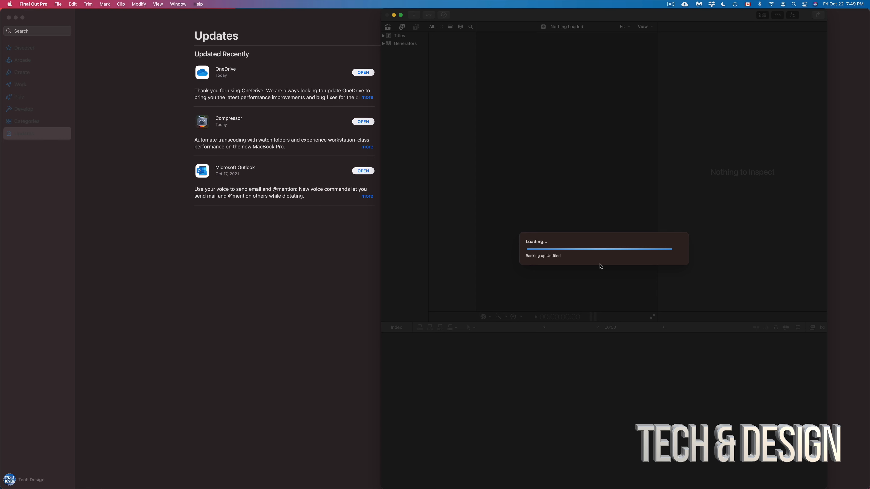
mouse_move(289, 157)
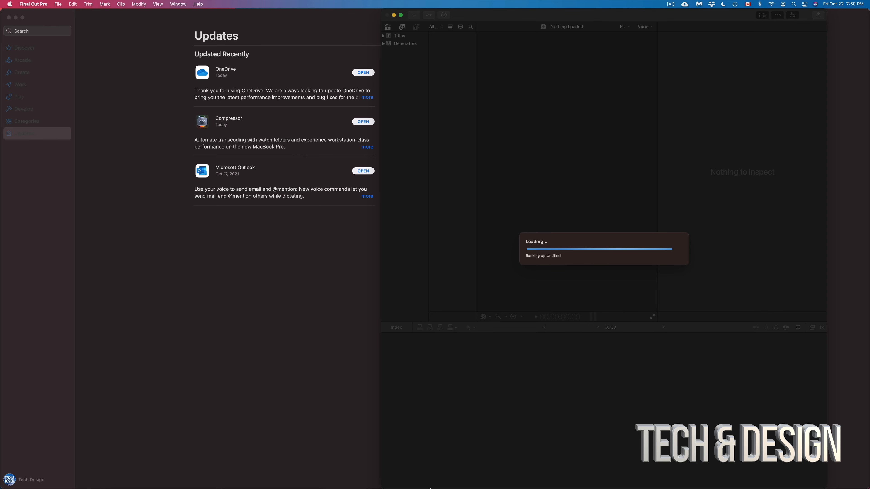
mouse_move(377, 472)
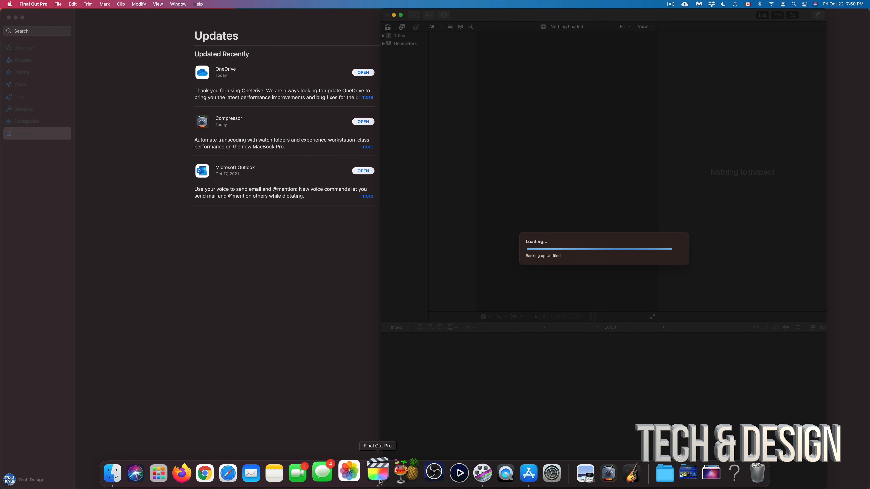
Check Final Cut Pro's Dock options while it is busy, then close them without force-quitting
right_click(378, 473)
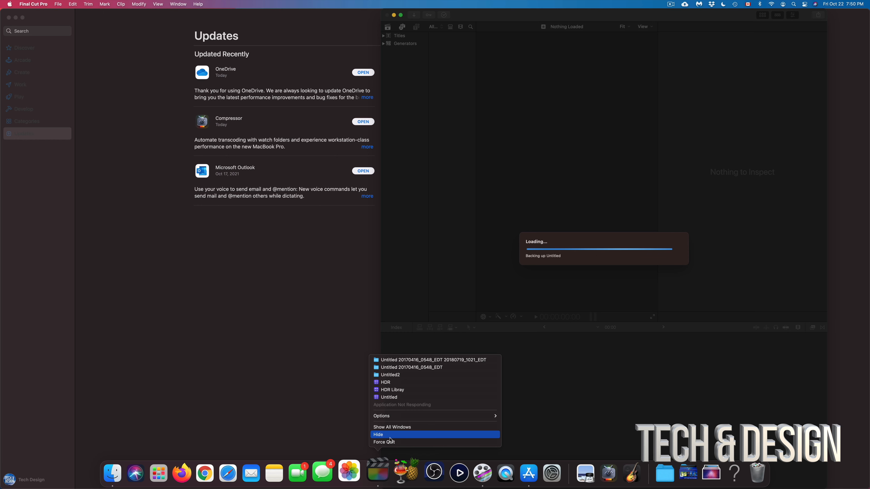
mouse_move(388, 442)
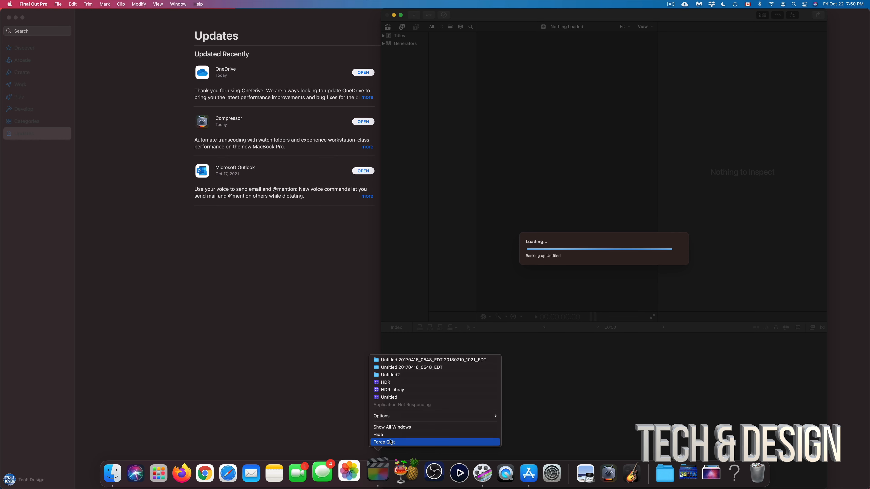
mouse_move(471, 126)
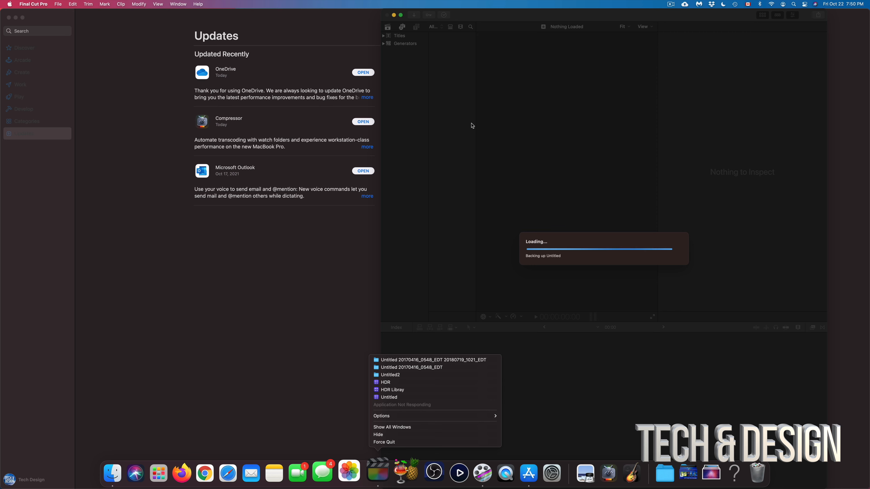
left_click(458, 126)
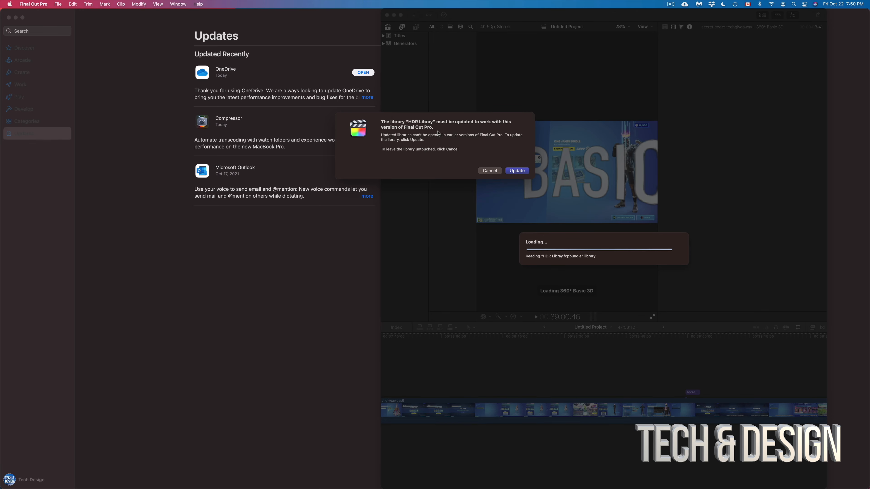
Approve updating the HDR Library and show Final Cut Pro's library list
left_click(516, 170)
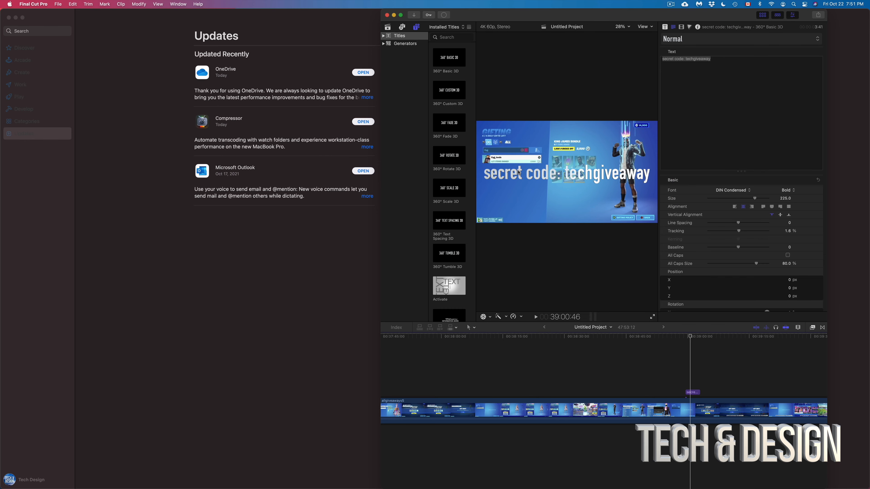
left_click(226, 27)
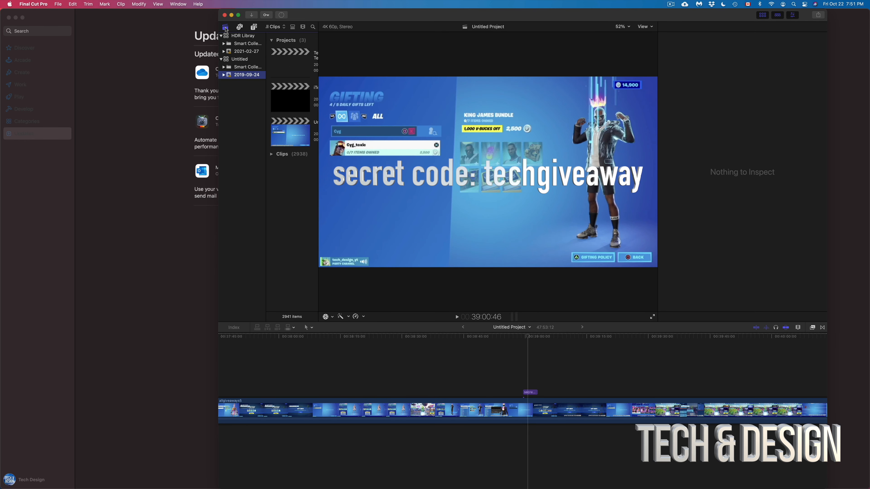